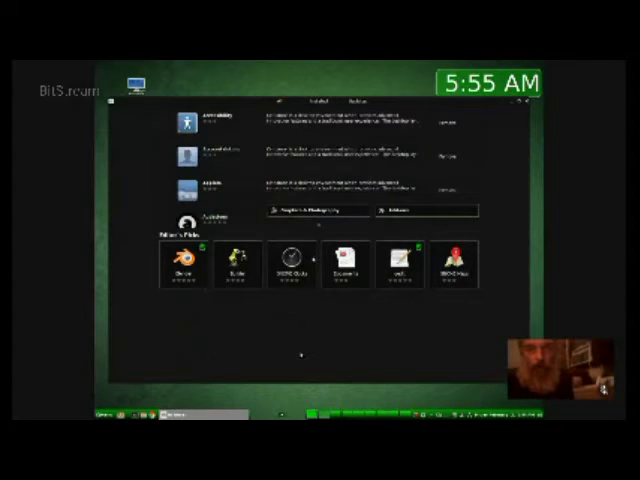
scroll(down, 3)
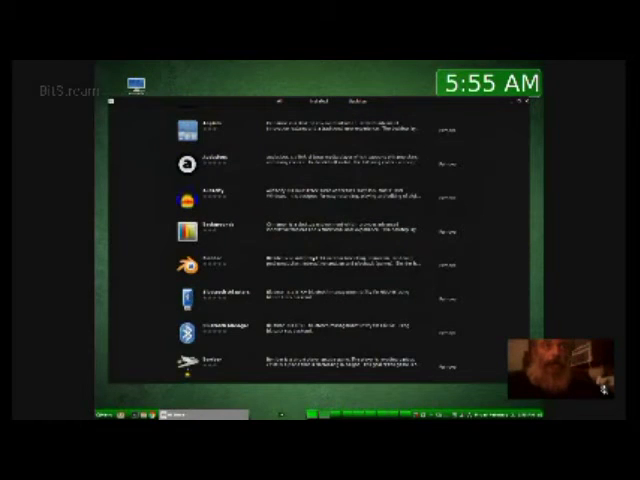
scroll(down, 3)
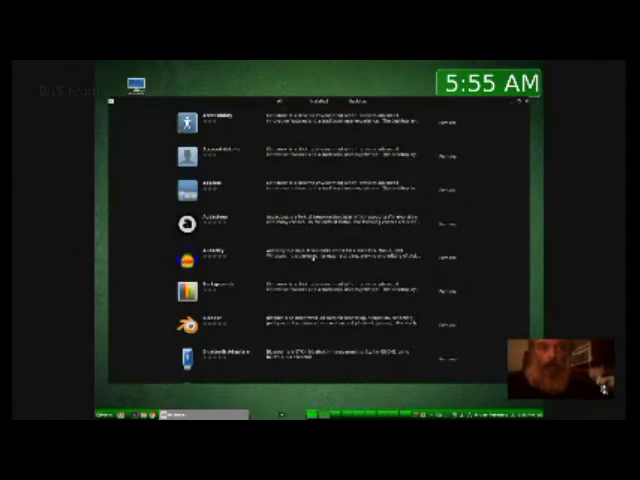
scroll(down, 3)
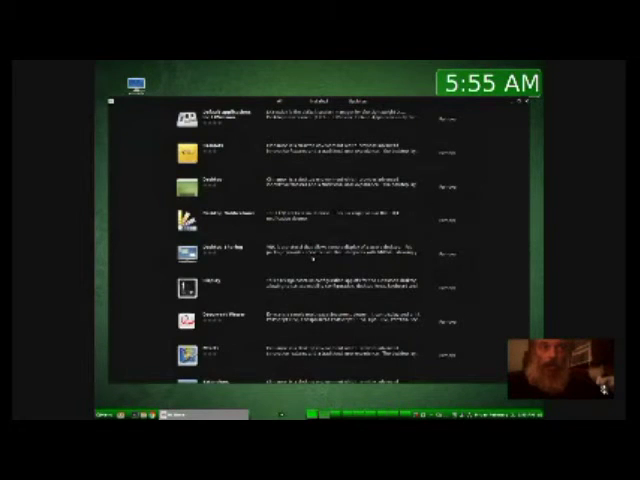
scroll(down, 3)
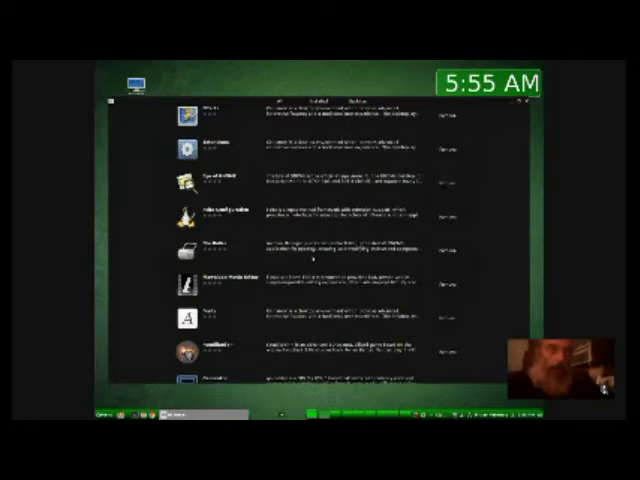
scroll(down, 3)
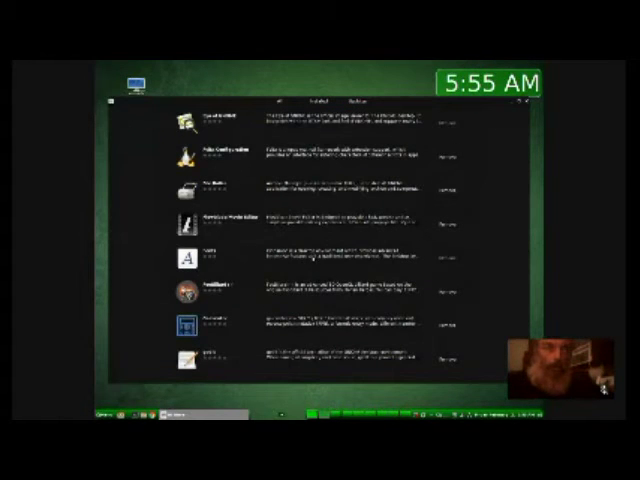
scroll(down, 3)
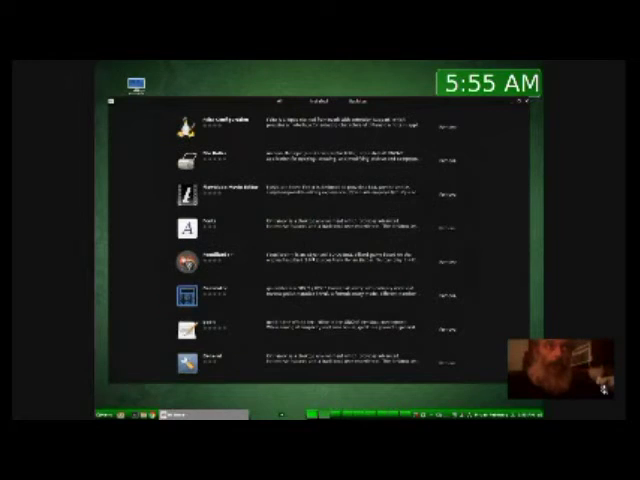
scroll(down, 3)
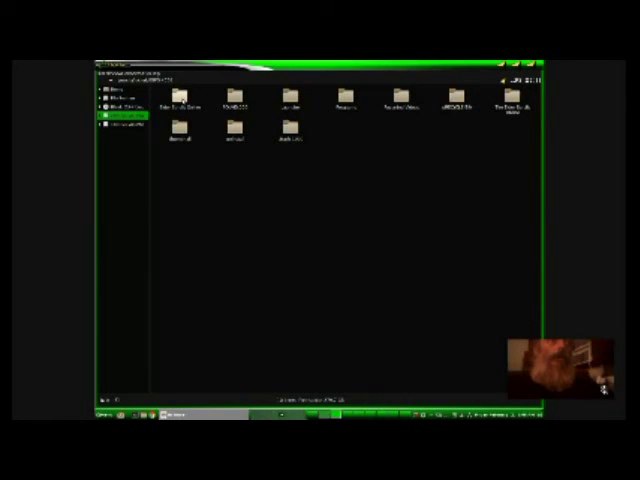
click(345, 100)
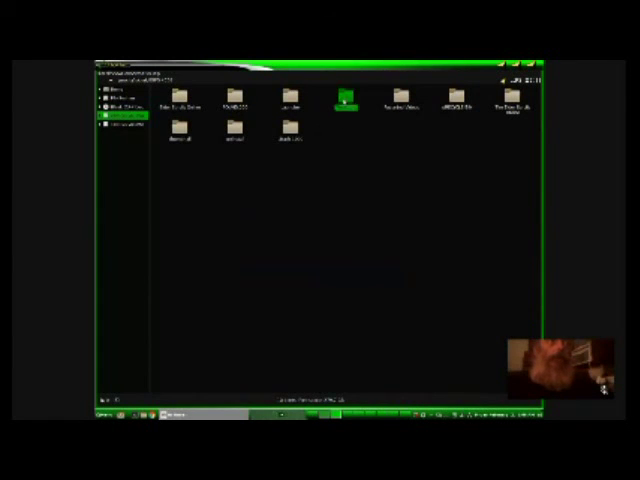